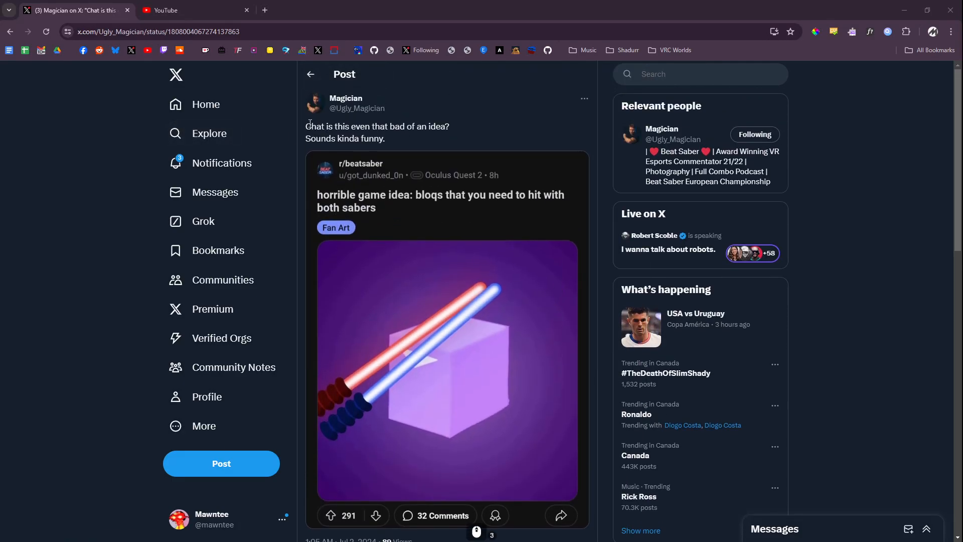
- Browse the Discord #plugins posts (PropEdit, ExtendedLightIDs, AutoMapper), checking the ChroMapper map in between
drag(306, 127, 449, 127)
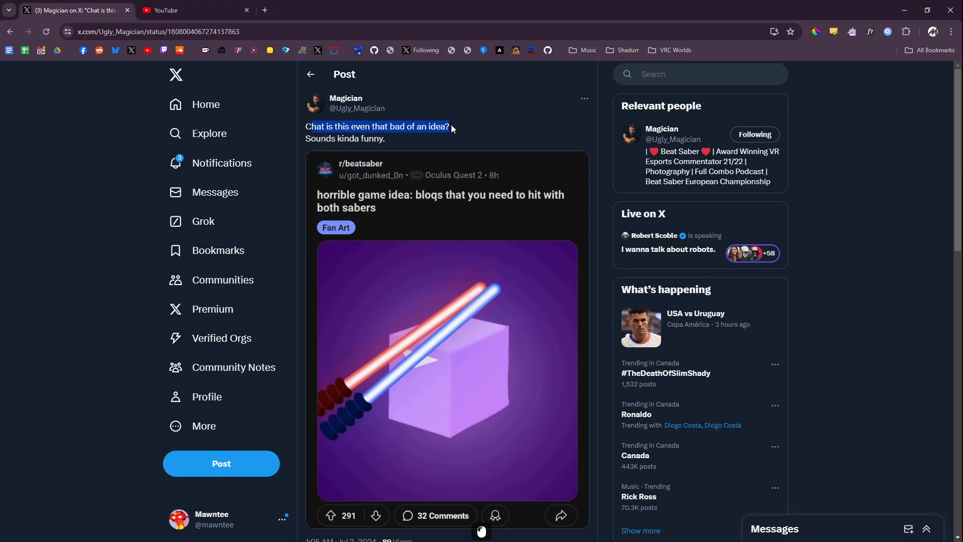
scroll(down, 3)
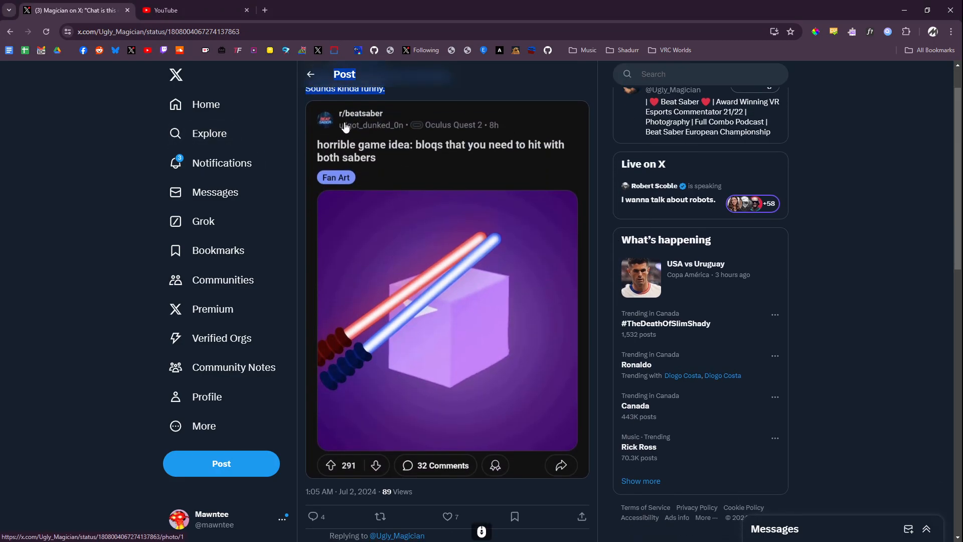
click(447, 320)
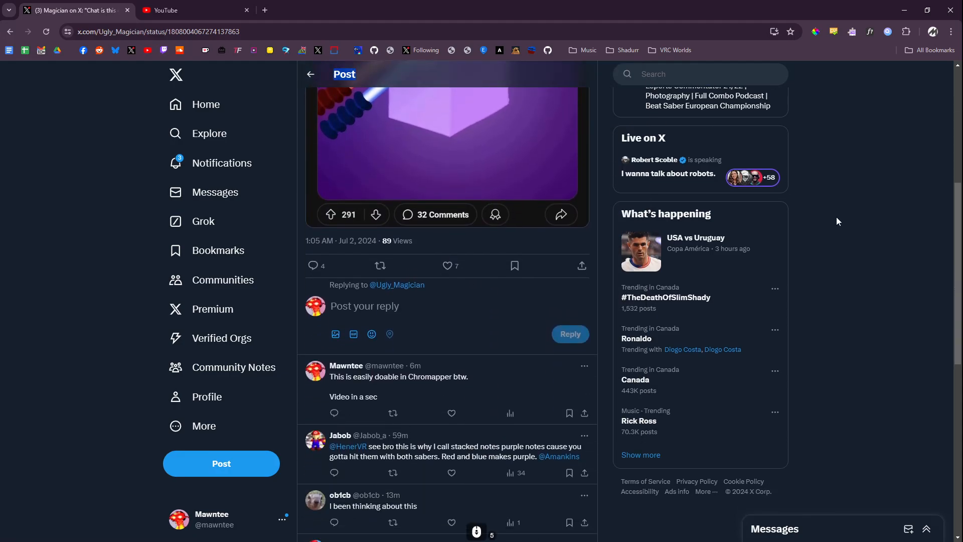
scroll(down, 3)
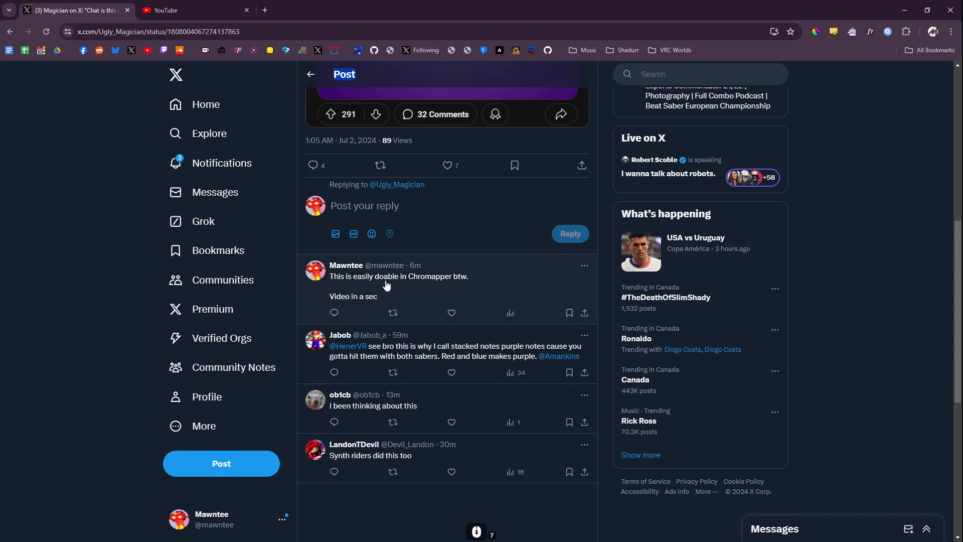
key(alt+tab)
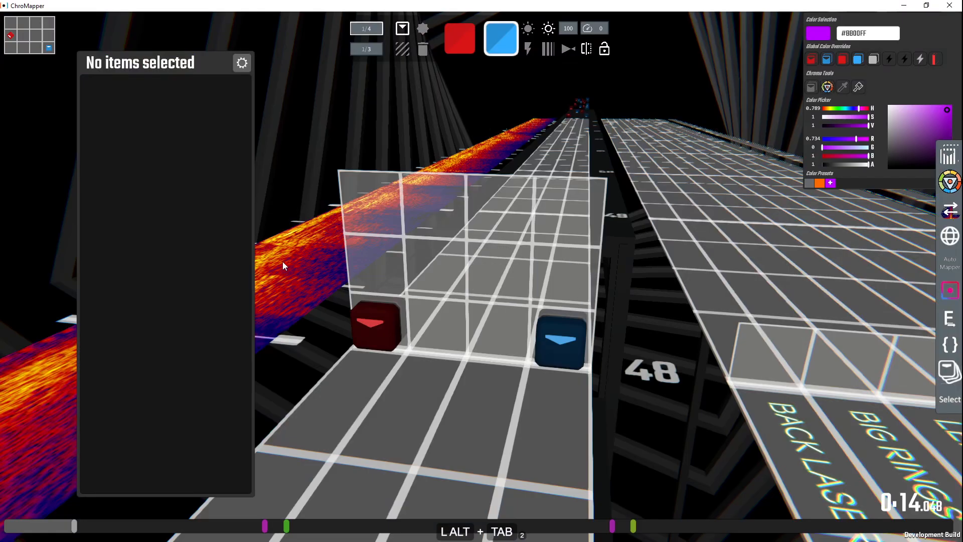
key(alt+tab)
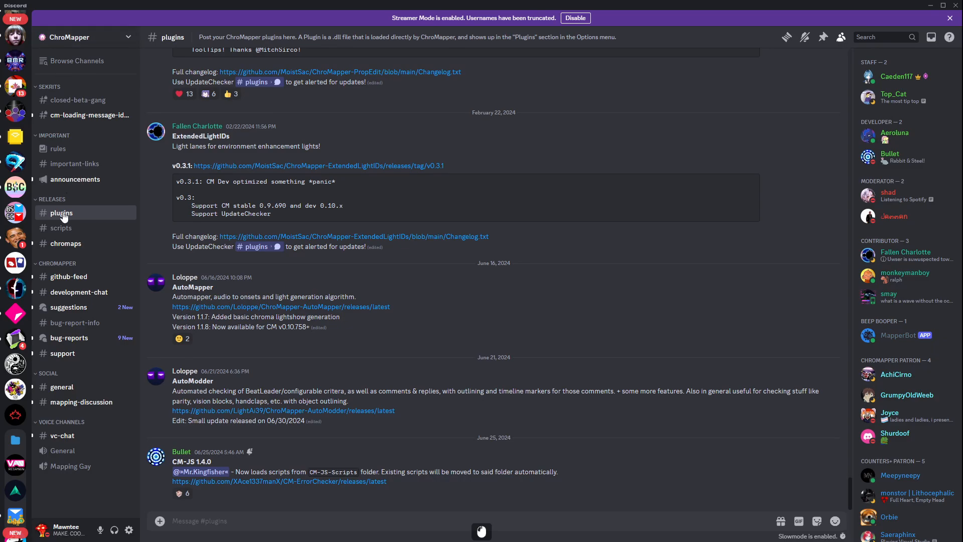
scroll(up, 3)
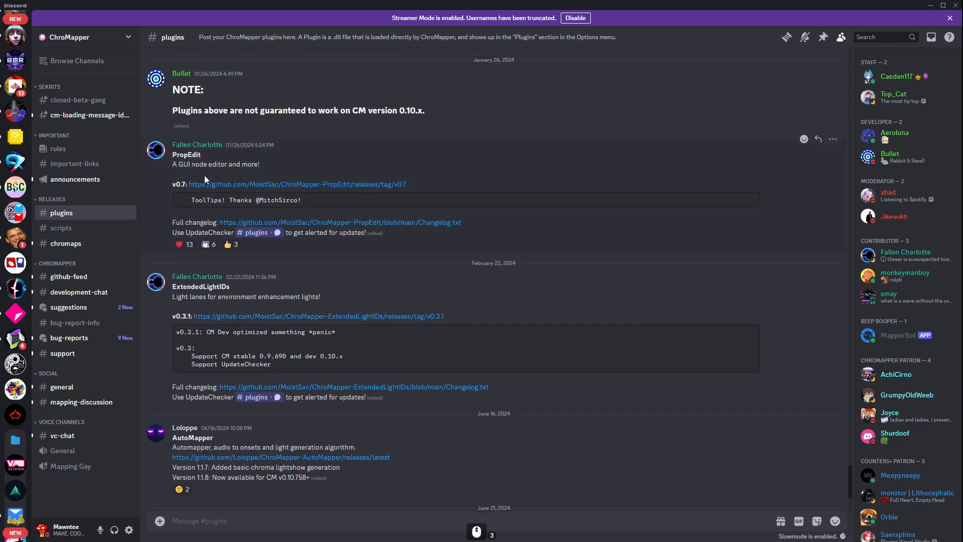
mouse_move(437, 4)
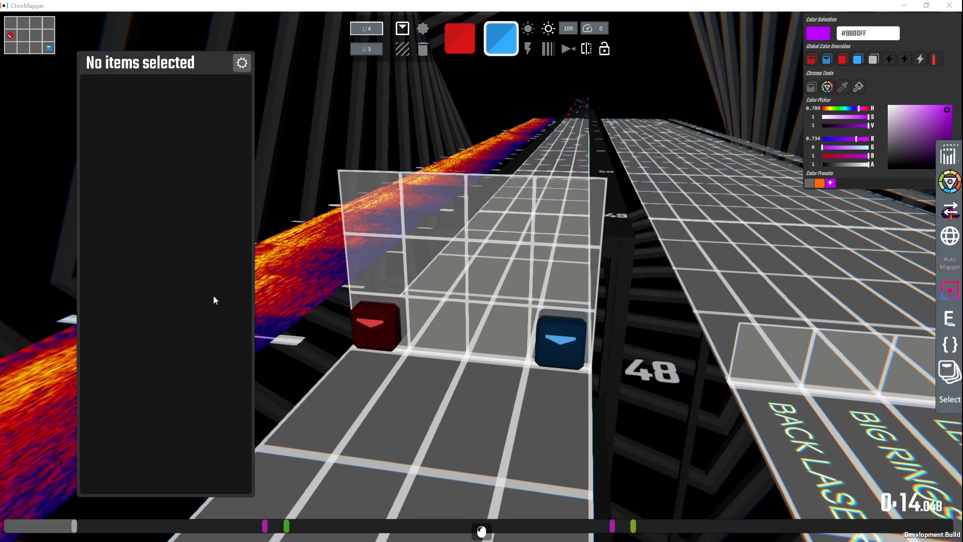
- Select the red left note at beat 48 to show its Chroma and Noodle options
click(378, 327)
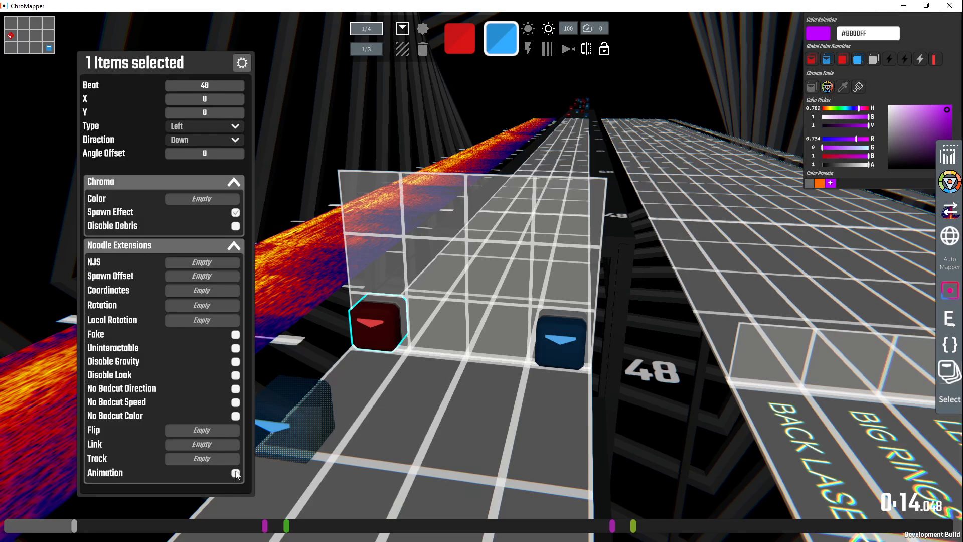
- Enable Animation on the red note and add a Dissolve animation
click(235, 473)
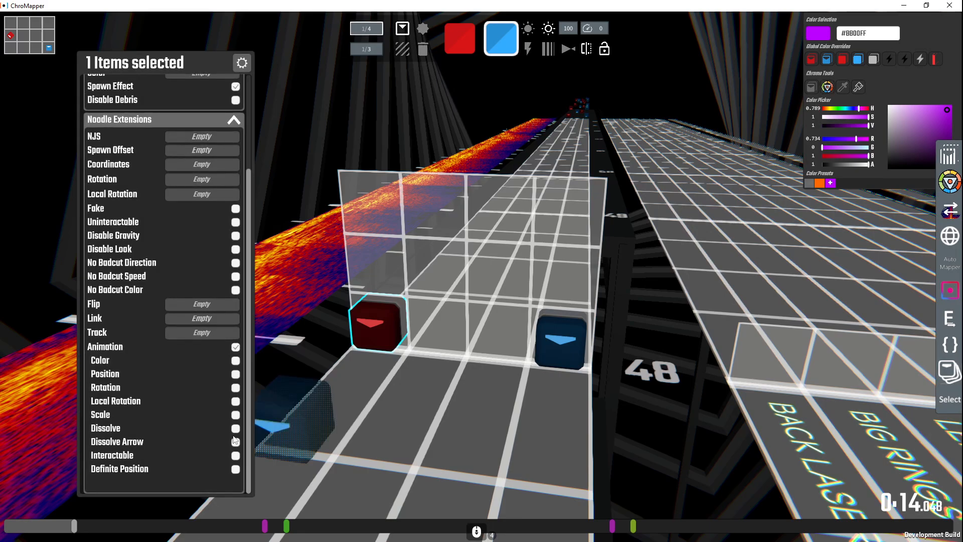
click(236, 428)
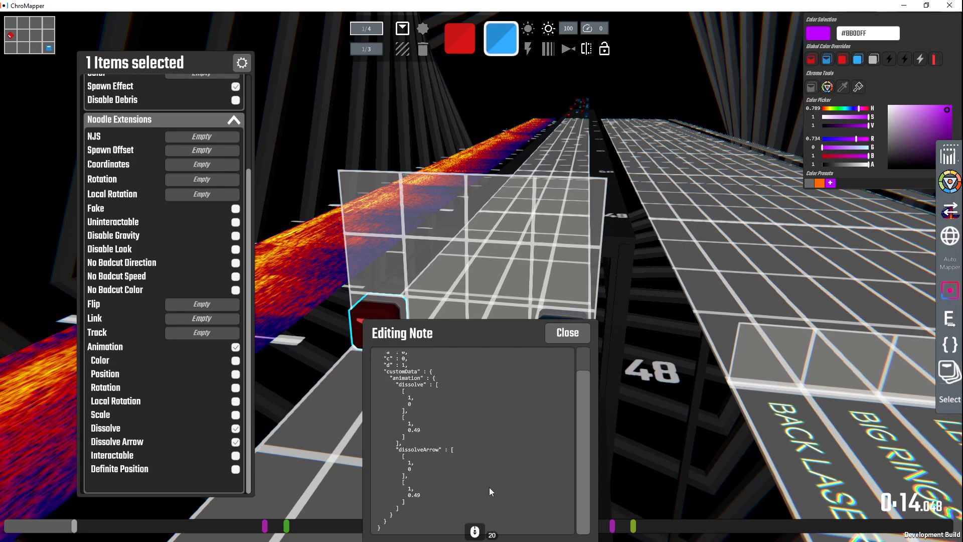
mouse_move(470, 334)
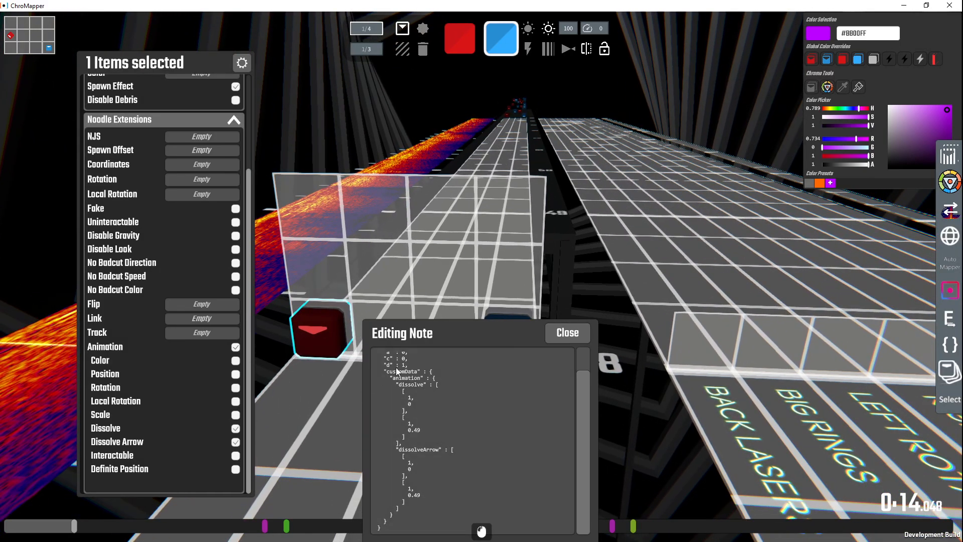
mouse_move(348, 372)
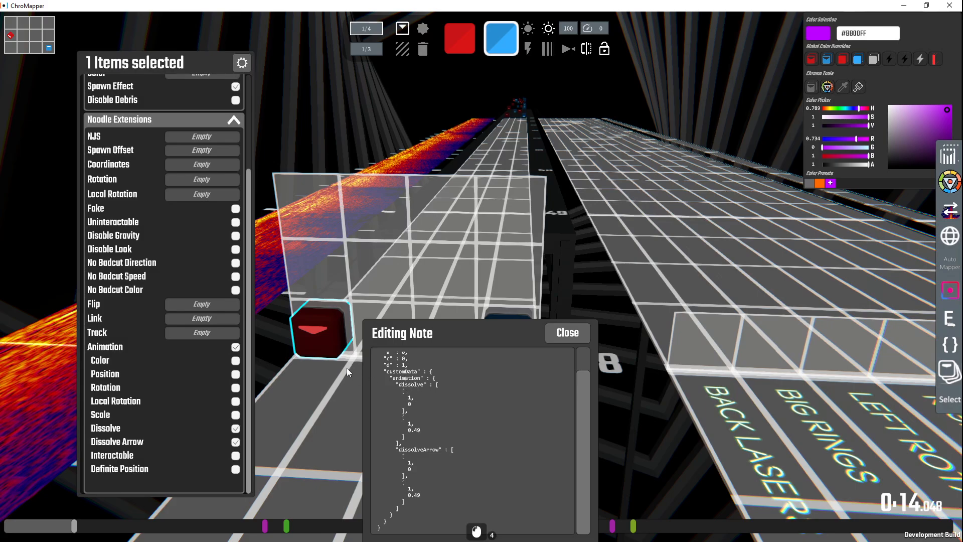
mouse_move(427, 456)
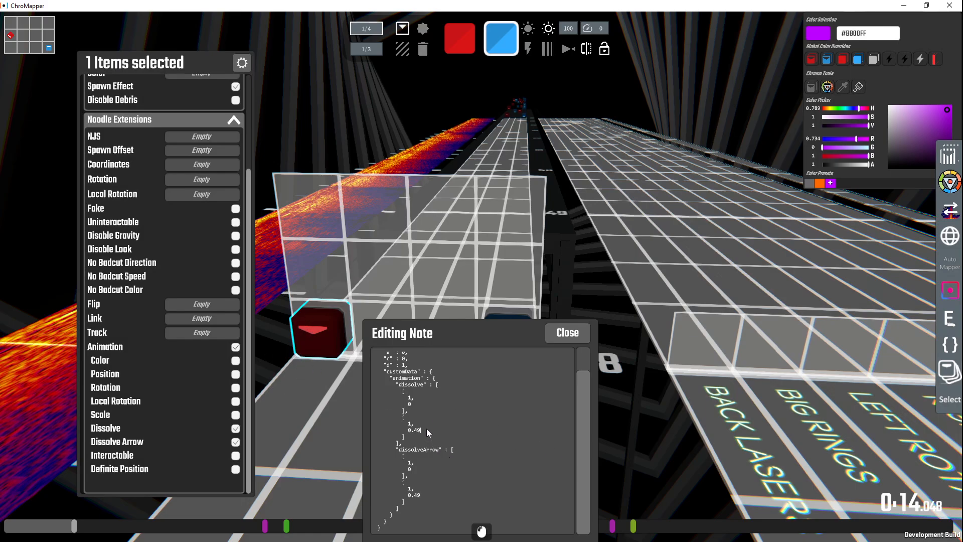
- Change the red note's dissolve and dissolveArrow keyframe values to zero
double_click(409, 397)
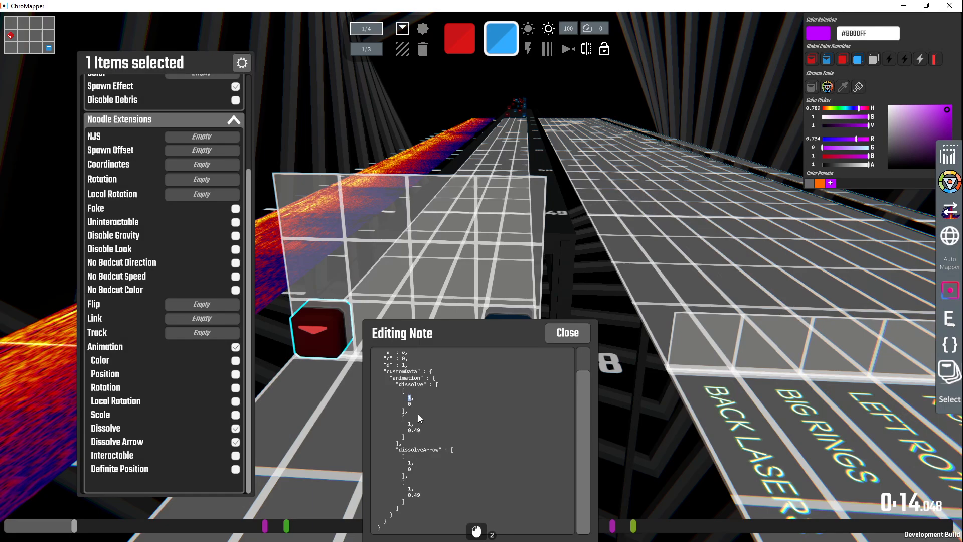
mouse_move(422, 421)
text(0,)
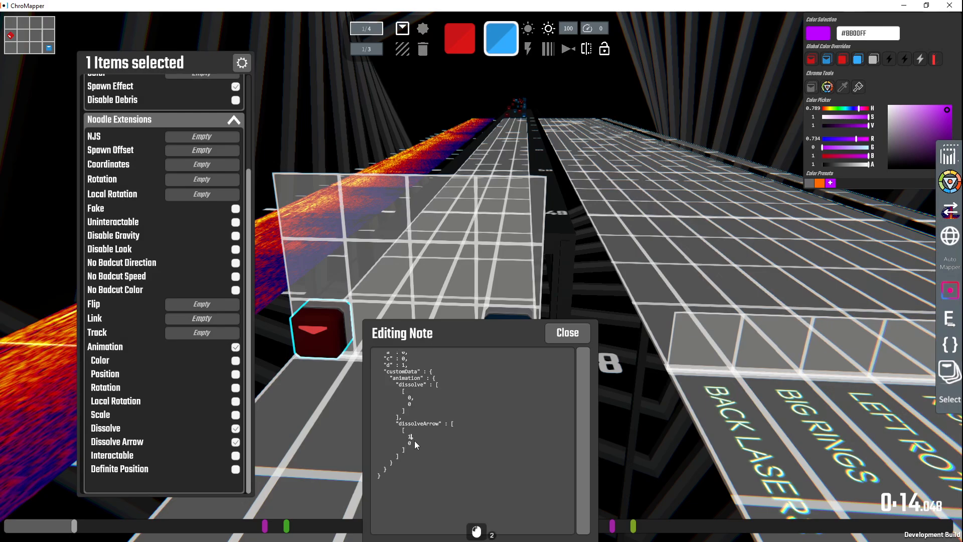
click(568, 332)
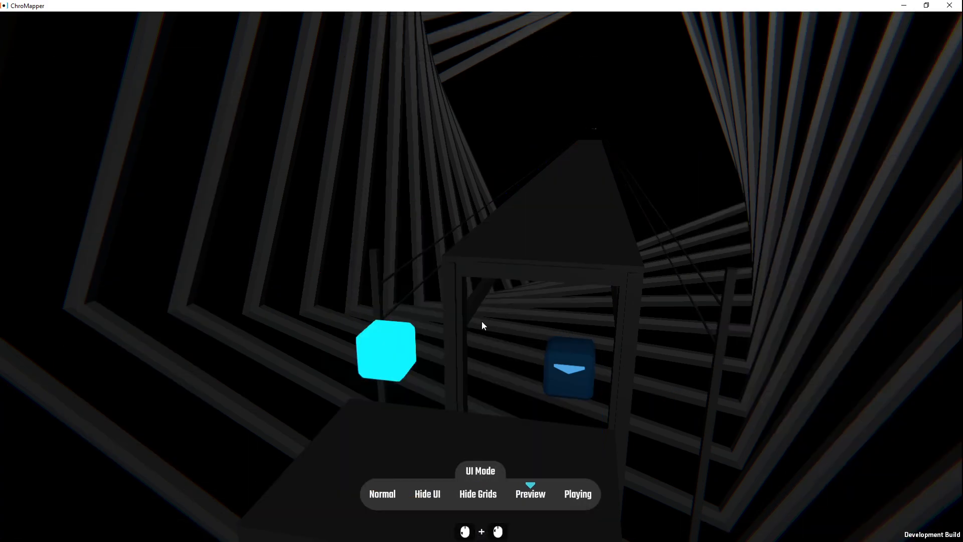
- Return to Normal UI mode and pick purple as the Chroma colour for new notes
click(578, 494)
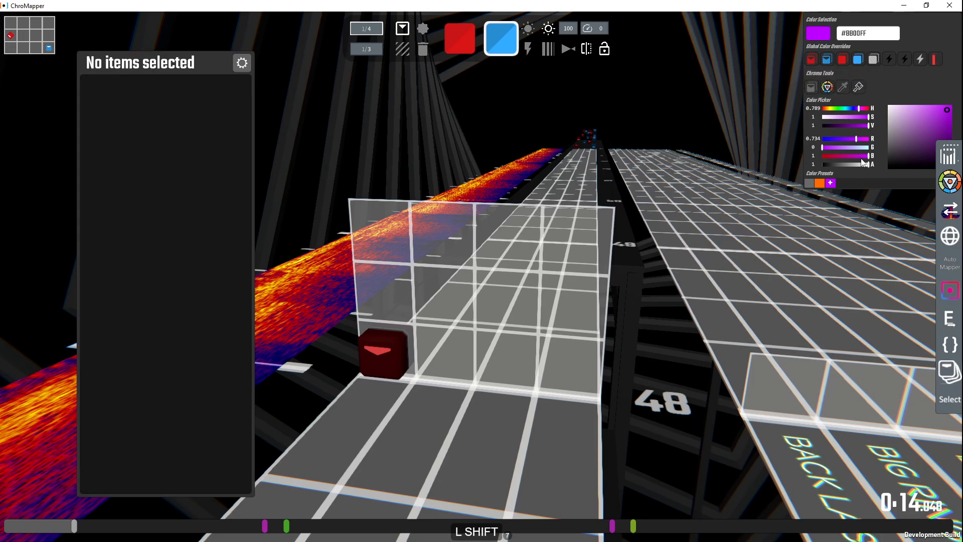
click(569, 378)
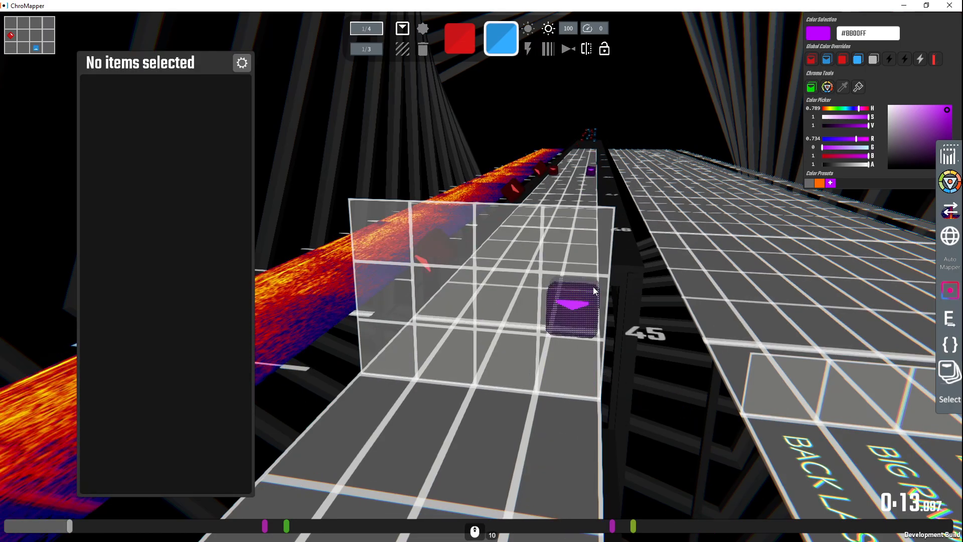
- Scroll to beat 48 and select the purple note to view its #B800FFFF colour
scroll(down, 3)
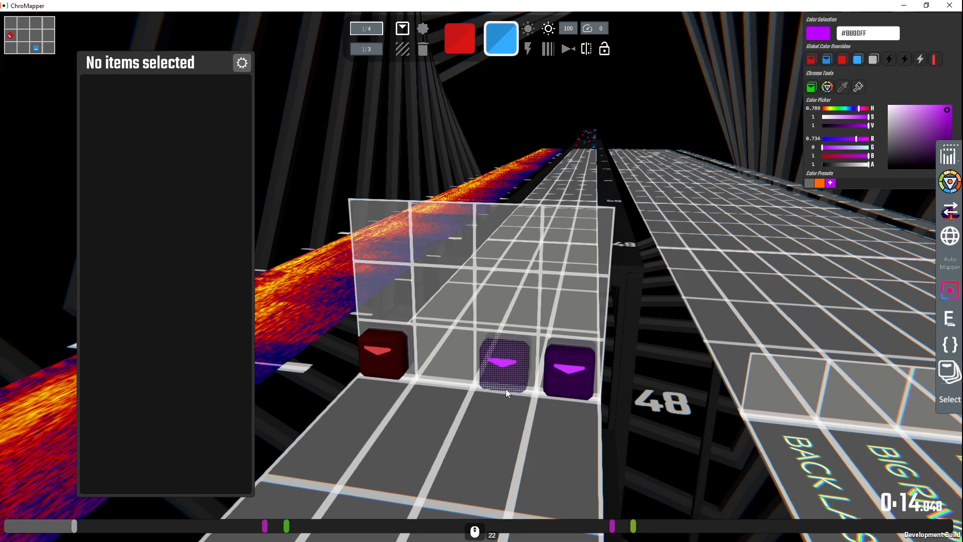
click(506, 365)
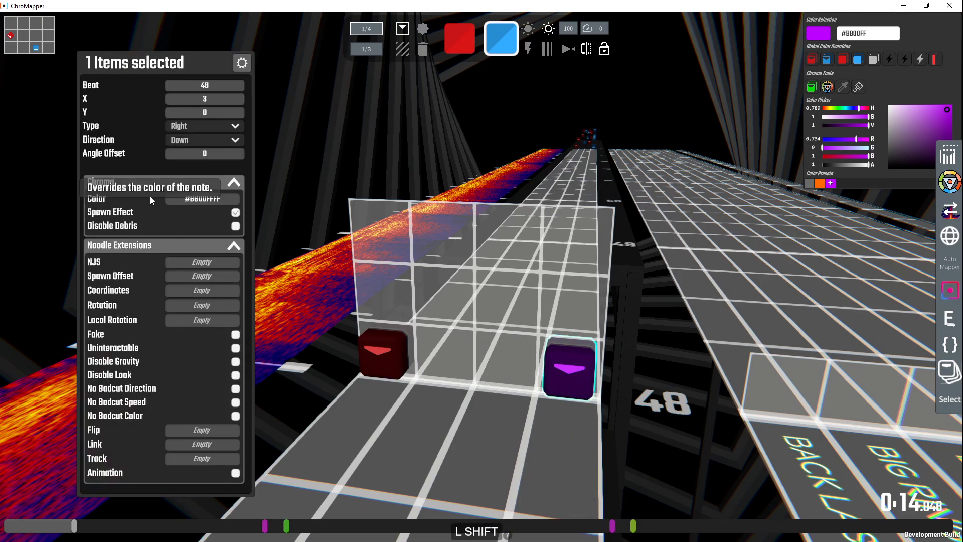
mouse_move(281, 202)
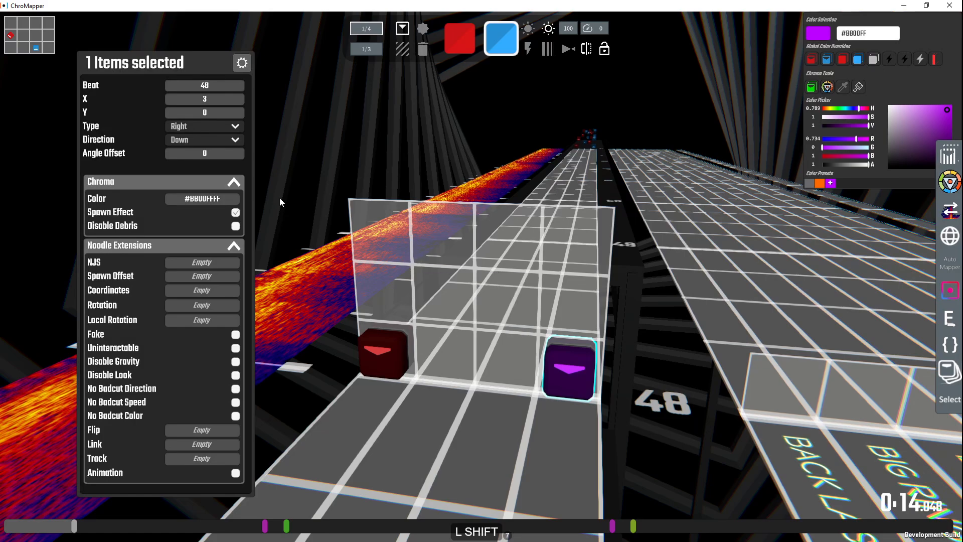
mouse_move(542, 353)
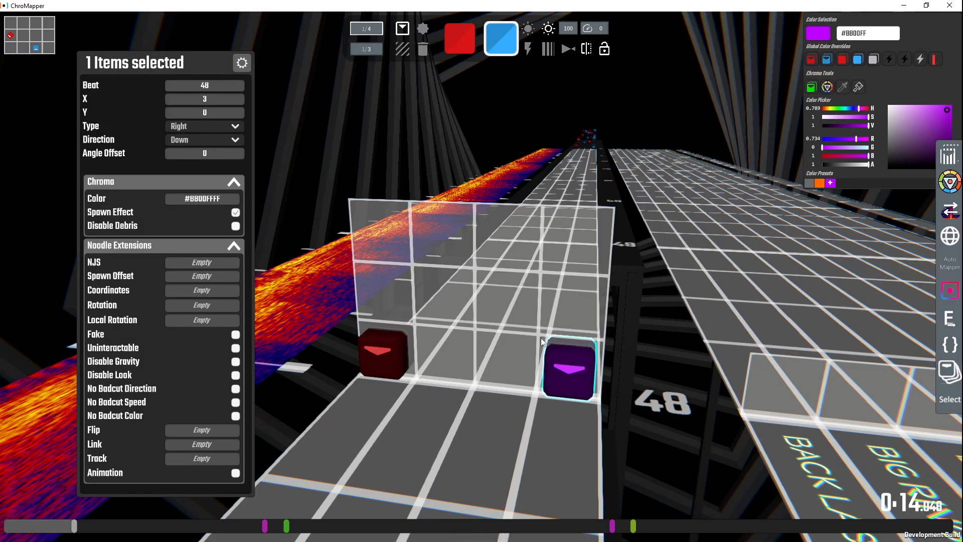
mouse_move(210, 105)
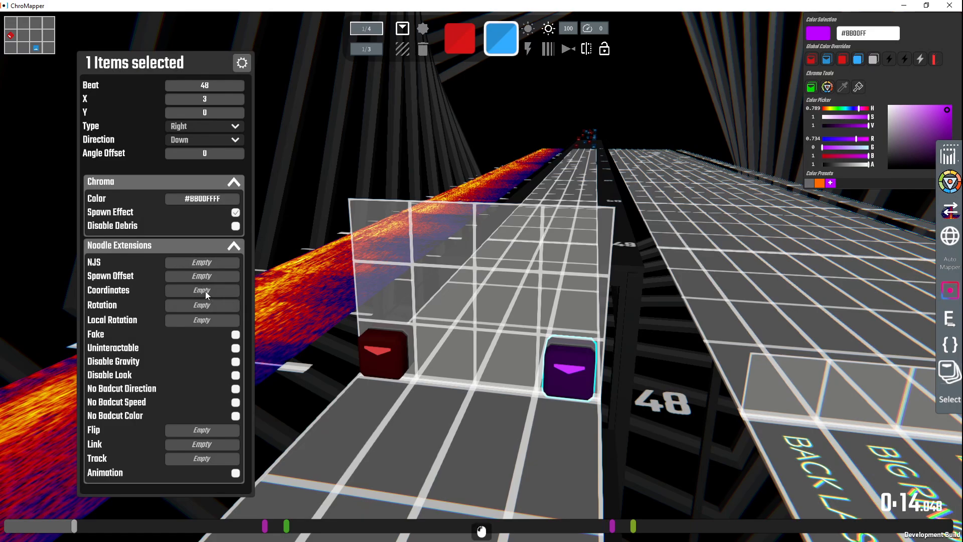
- Set both notes' coordinates to [-1,0], enable No Badcut Color, and select all
click(202, 290)
text(-1)
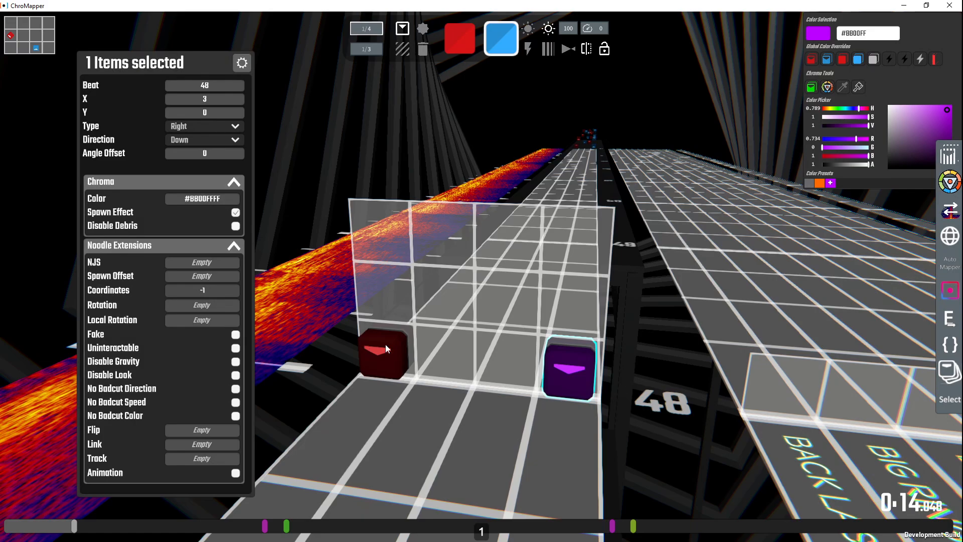
click(201, 290)
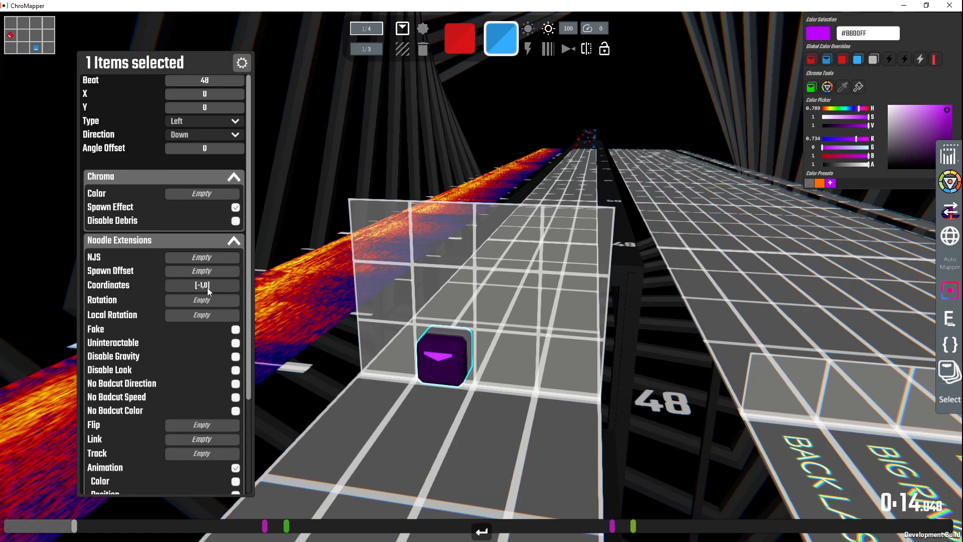
key(ctrl)
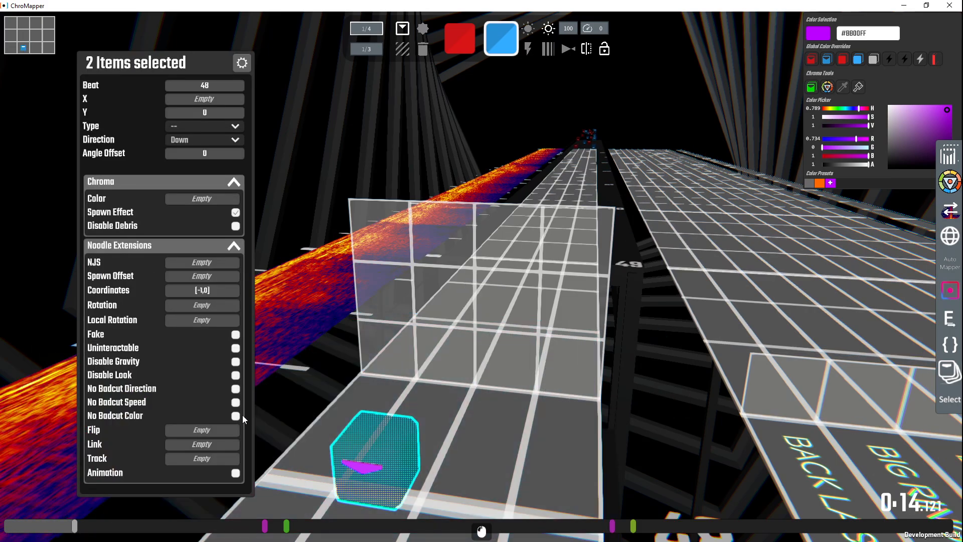
click(235, 416)
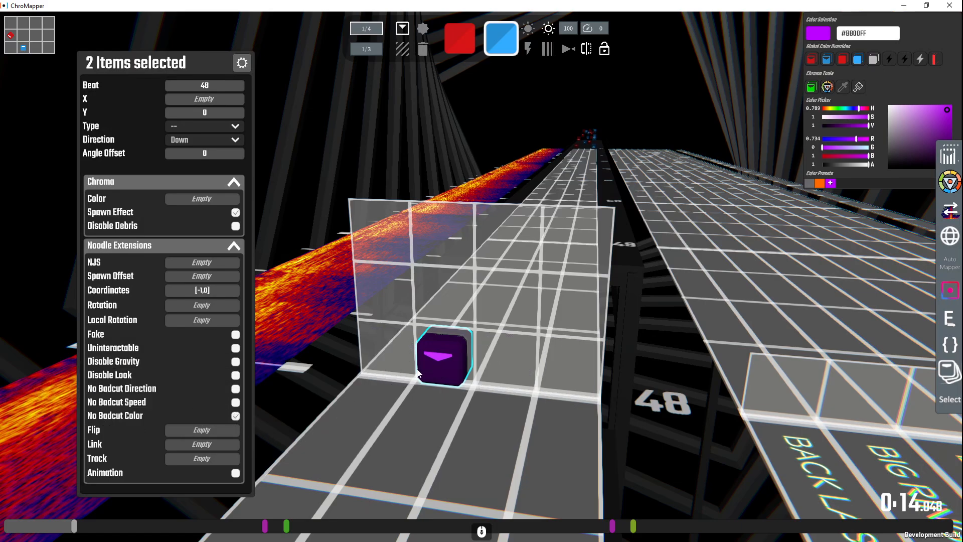
mouse_move(646, 338)
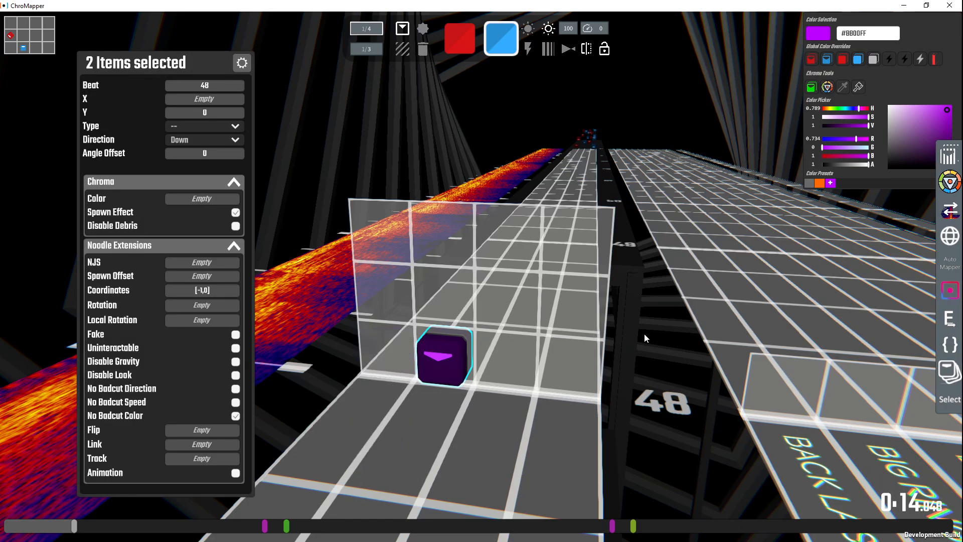
key(ctrl+a)
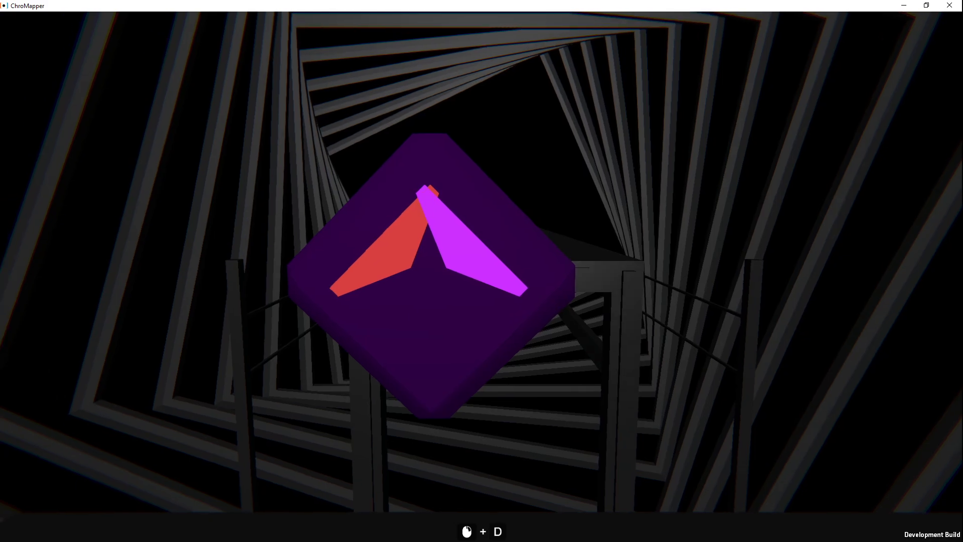
- Bring up the Alt+Tab window switcher listing the open windows
key(Alt+Tab)
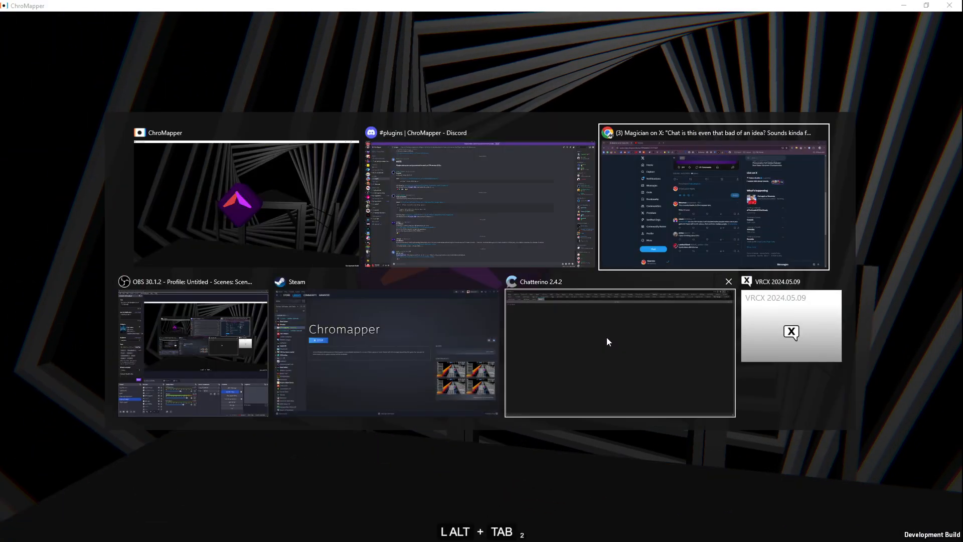